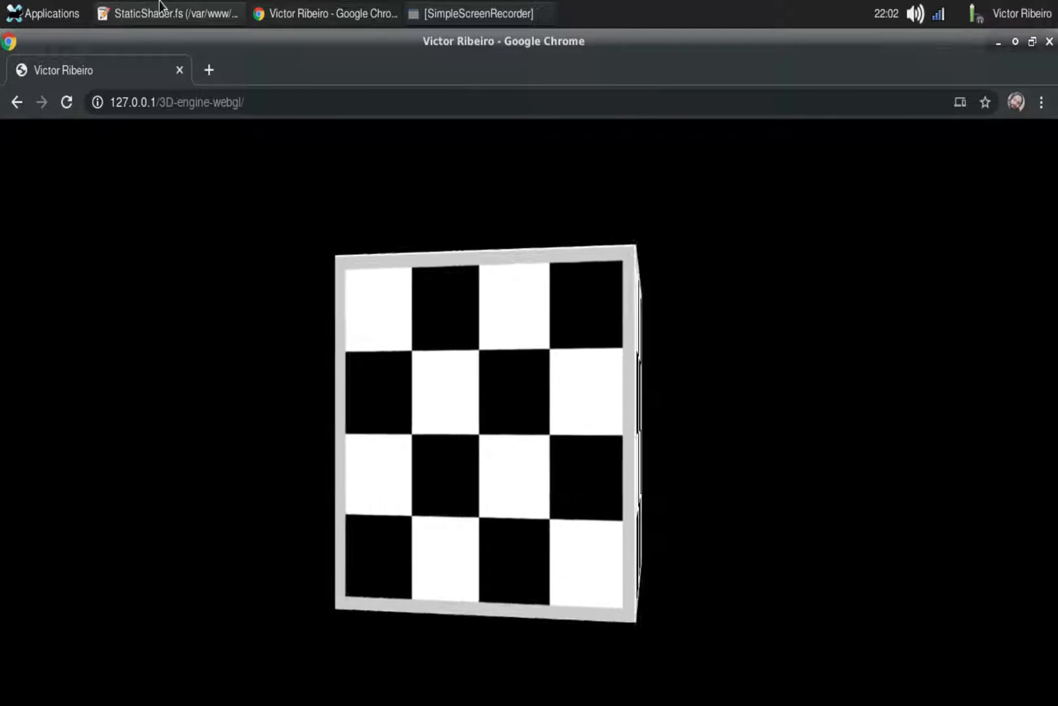
Step: Close the StaticShader.fs tab to get back to main.js with the checkerboard cube
click(167, 13)
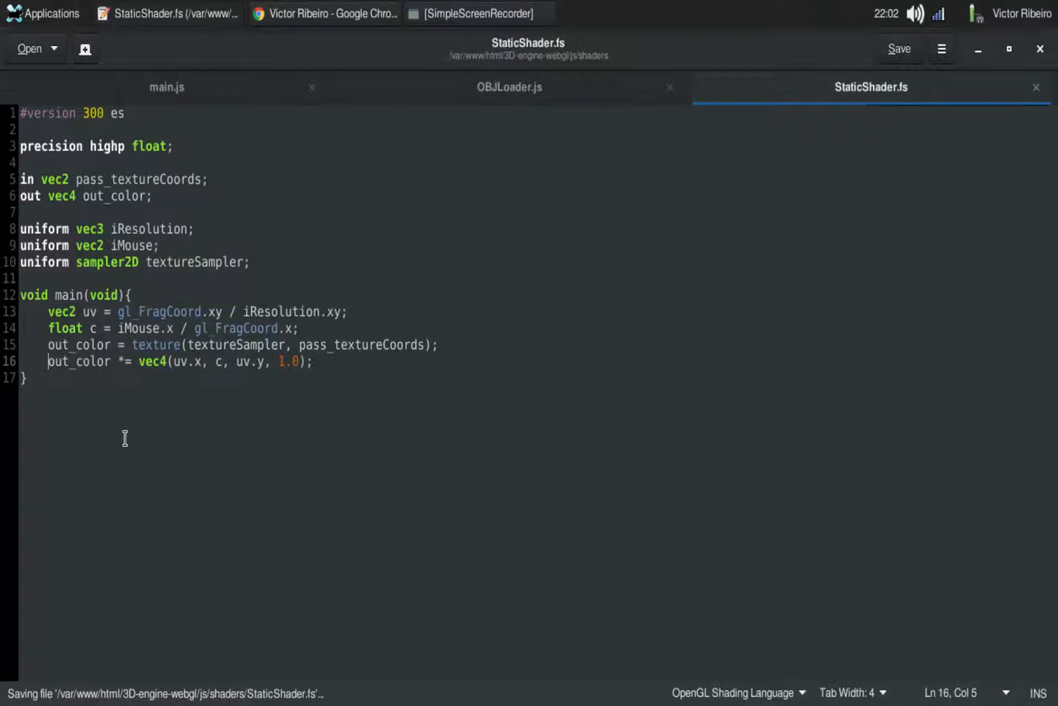
mouse_move(374, 156)
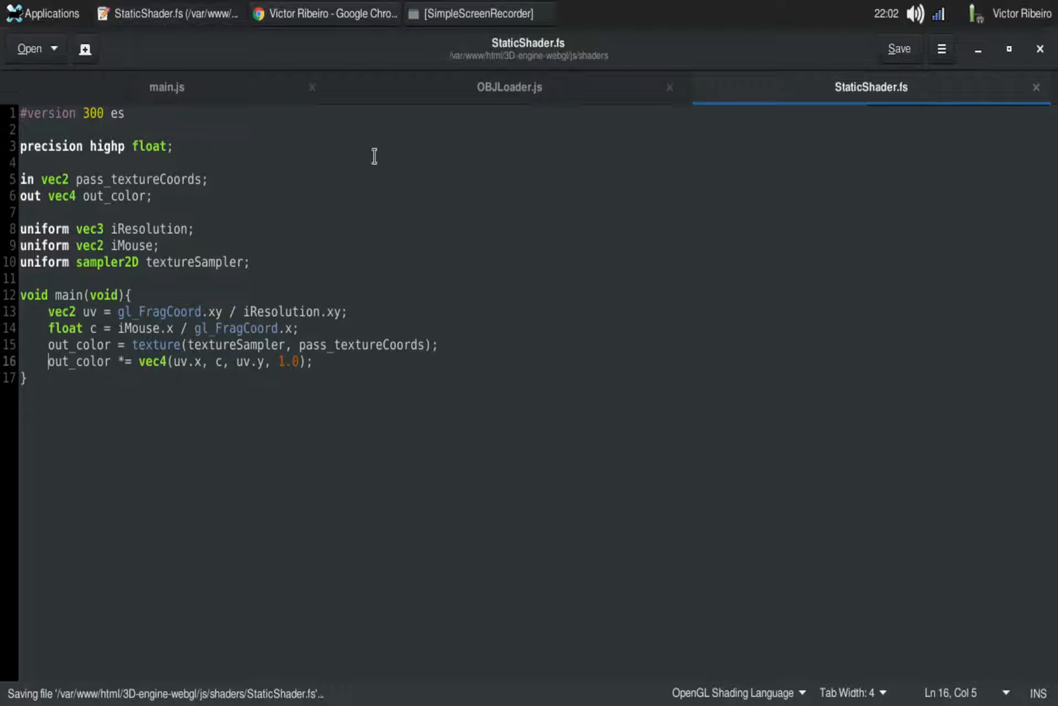
click(324, 14)
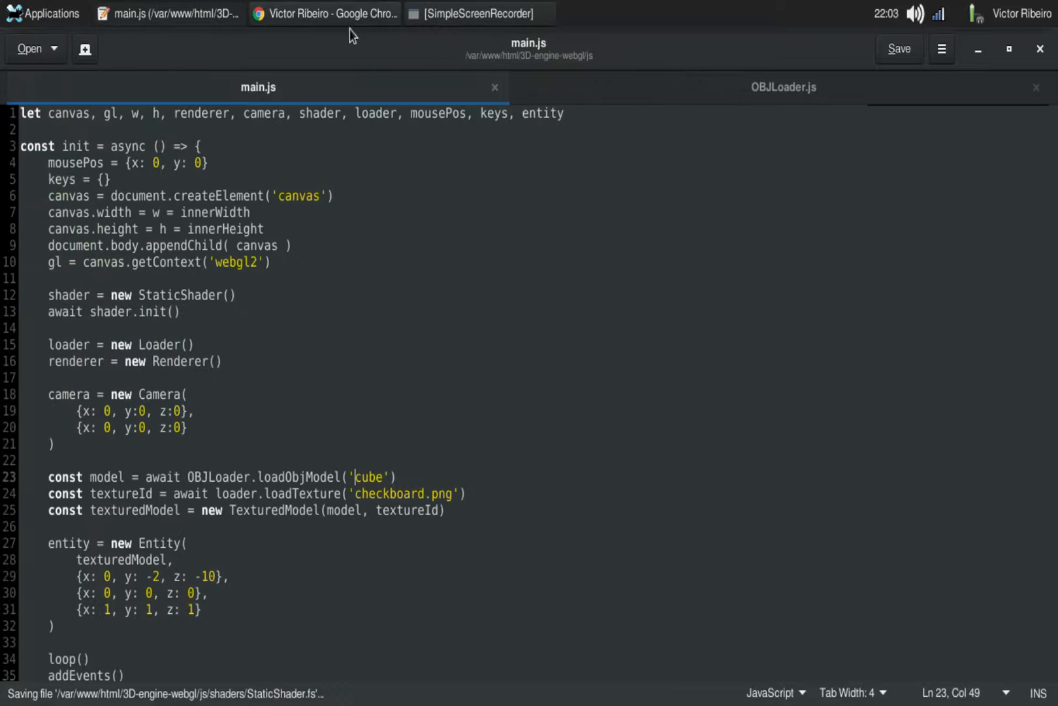
Step: Swap 'cube' for 'stall' and the texture for 'stallTexture' in main.js, save, and check Chrome
click(325, 14)
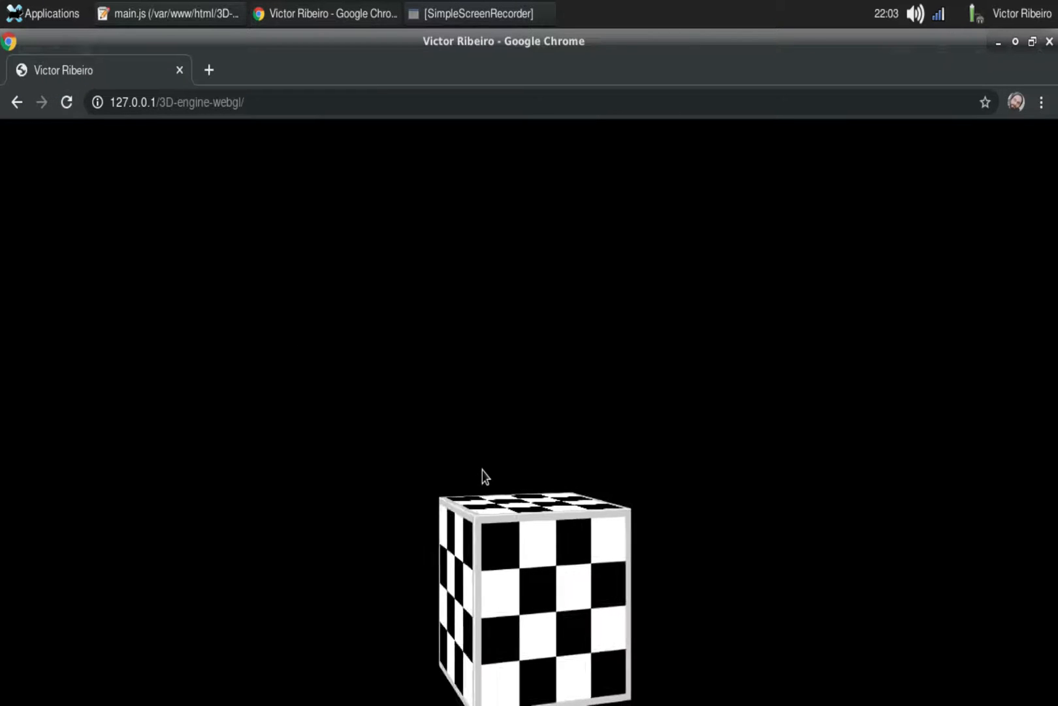
click(169, 13)
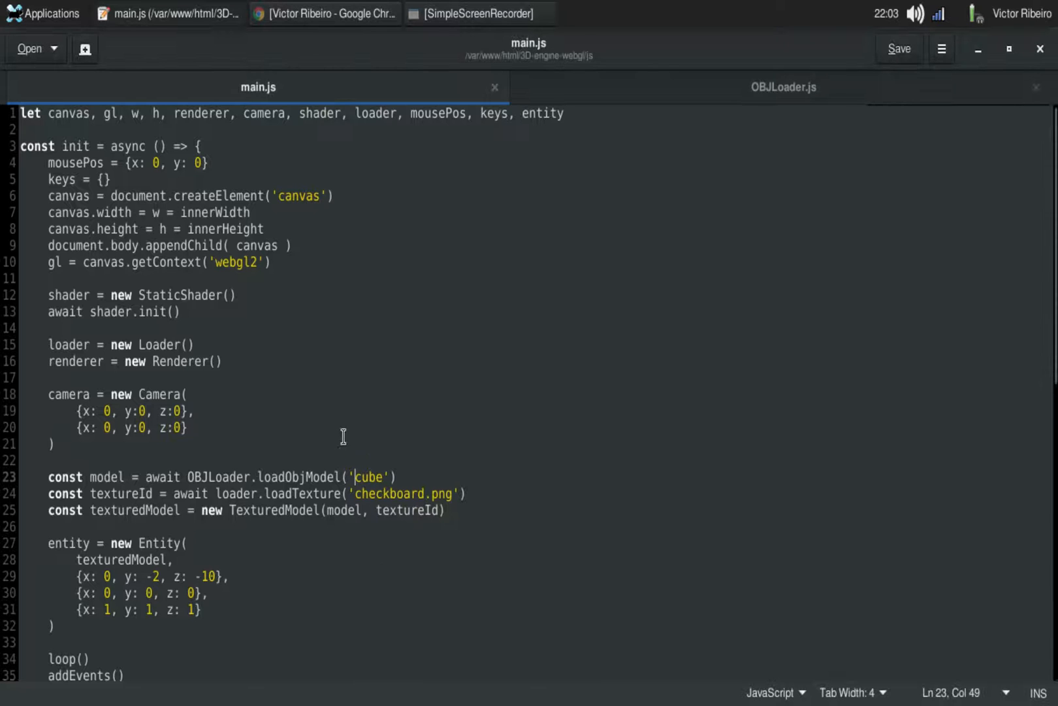
double_click(369, 476)
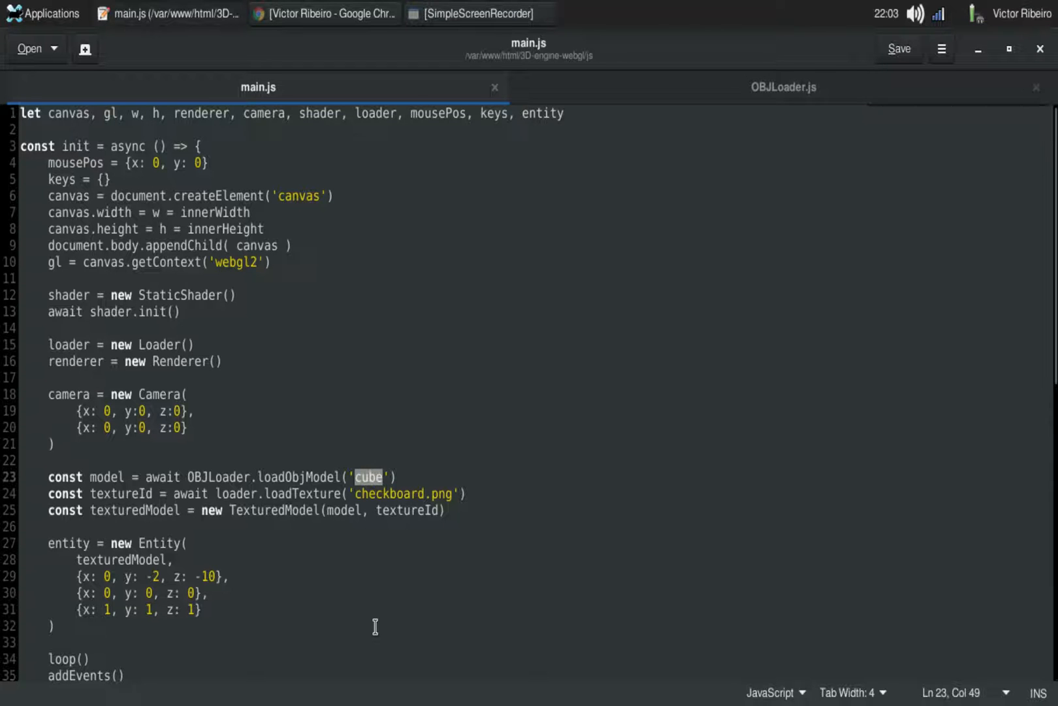
text(stall)
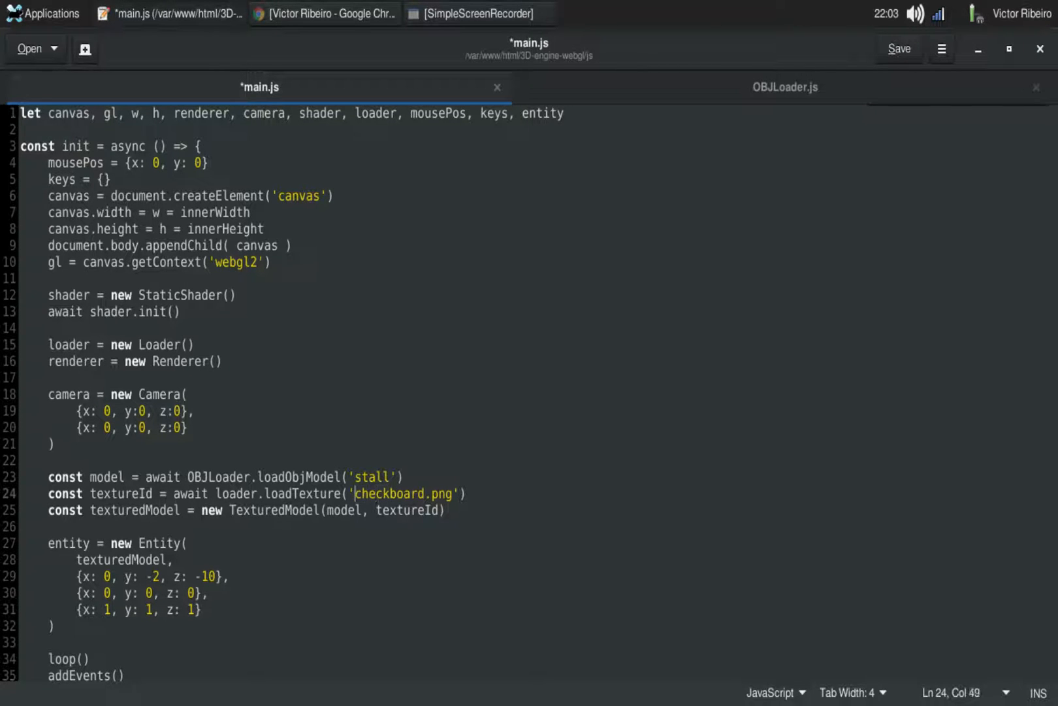
text(stallTex)
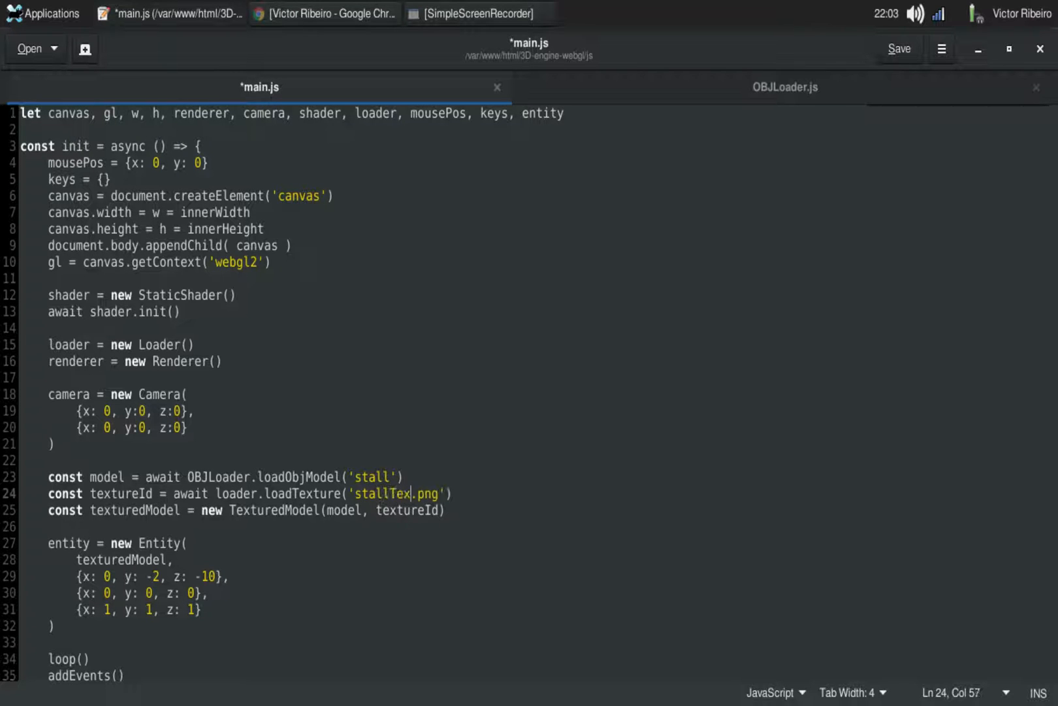
text(ture)
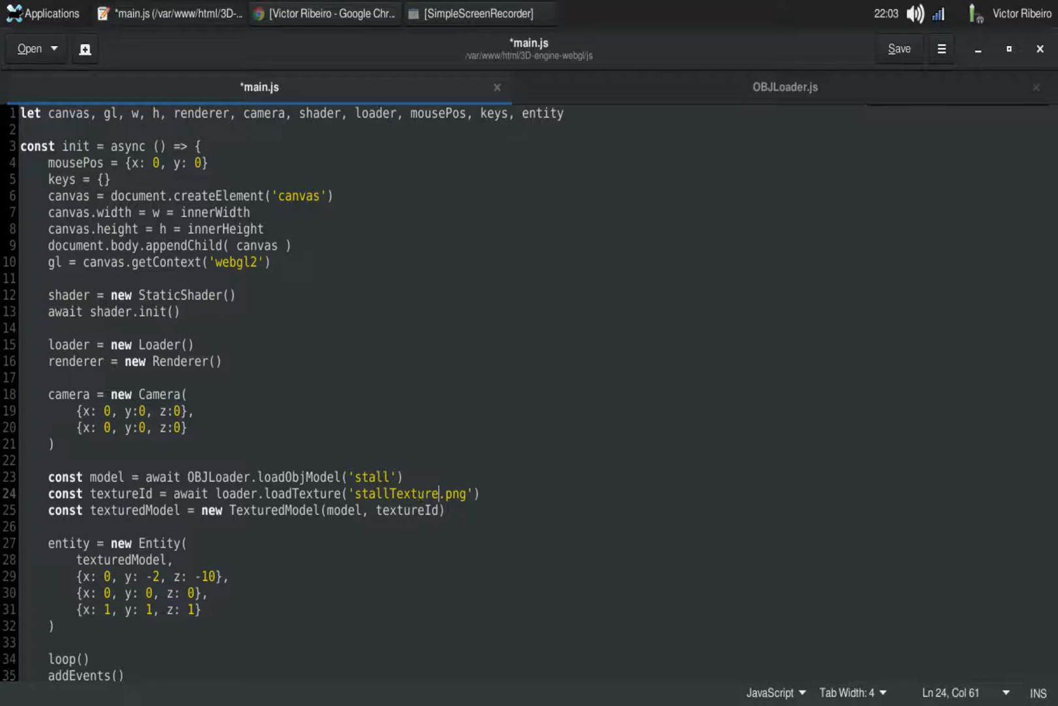
key(ctrl+s)
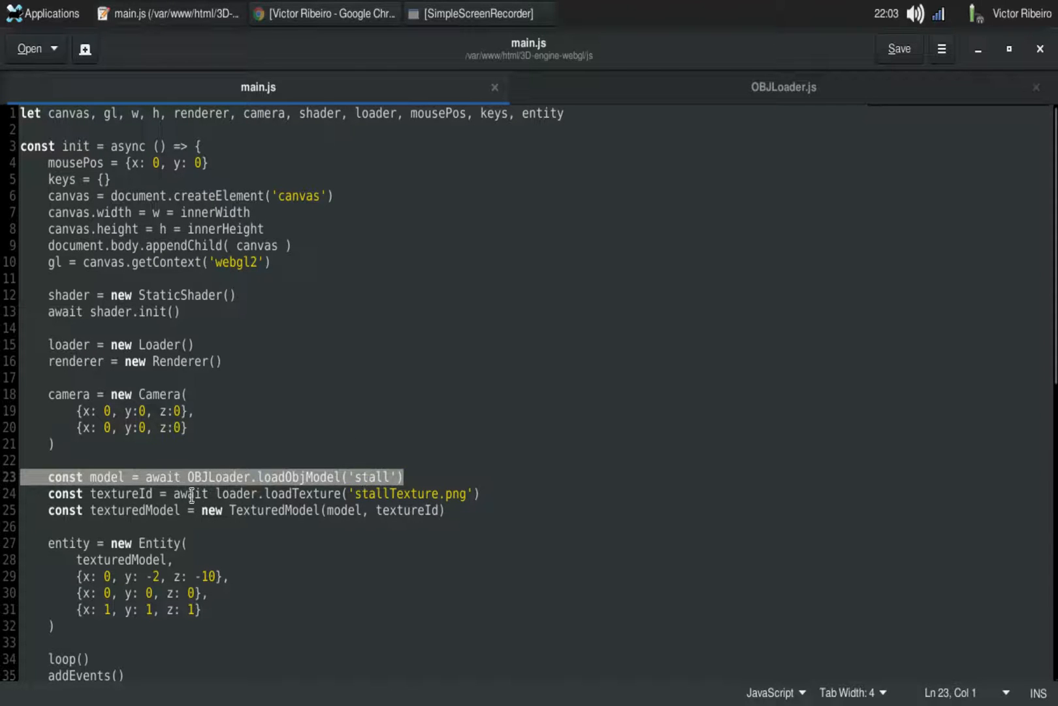
click(324, 13)
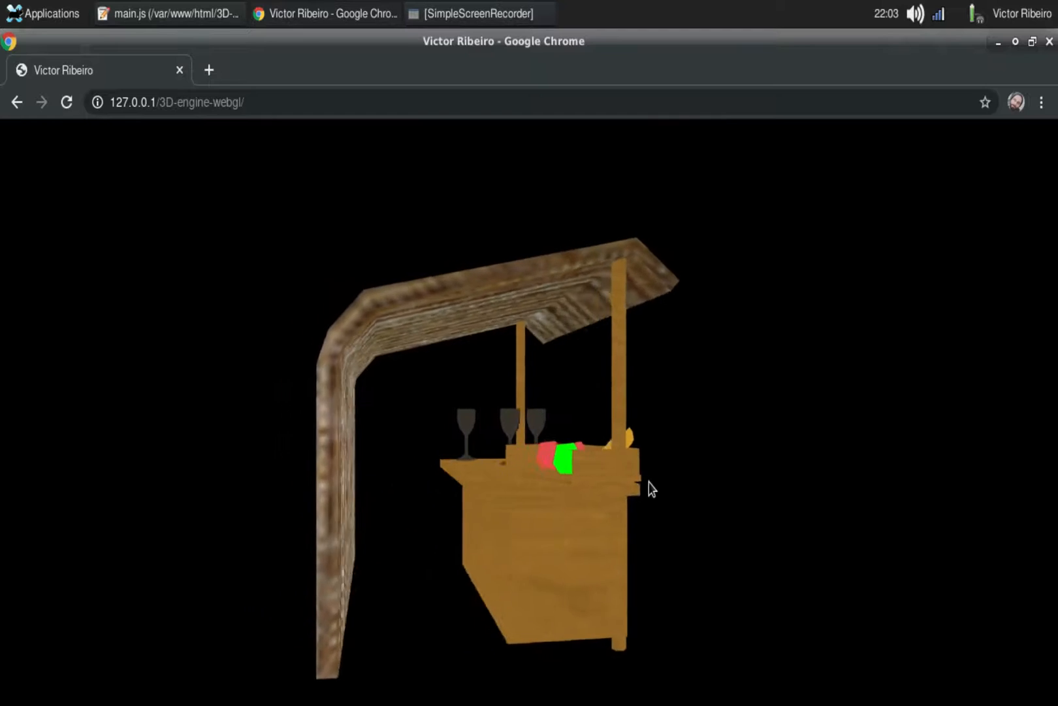
Step: Rename the model to 'pirate_girl' in main.js, select the stallTexture name, and switch to Chrome
click(169, 13)
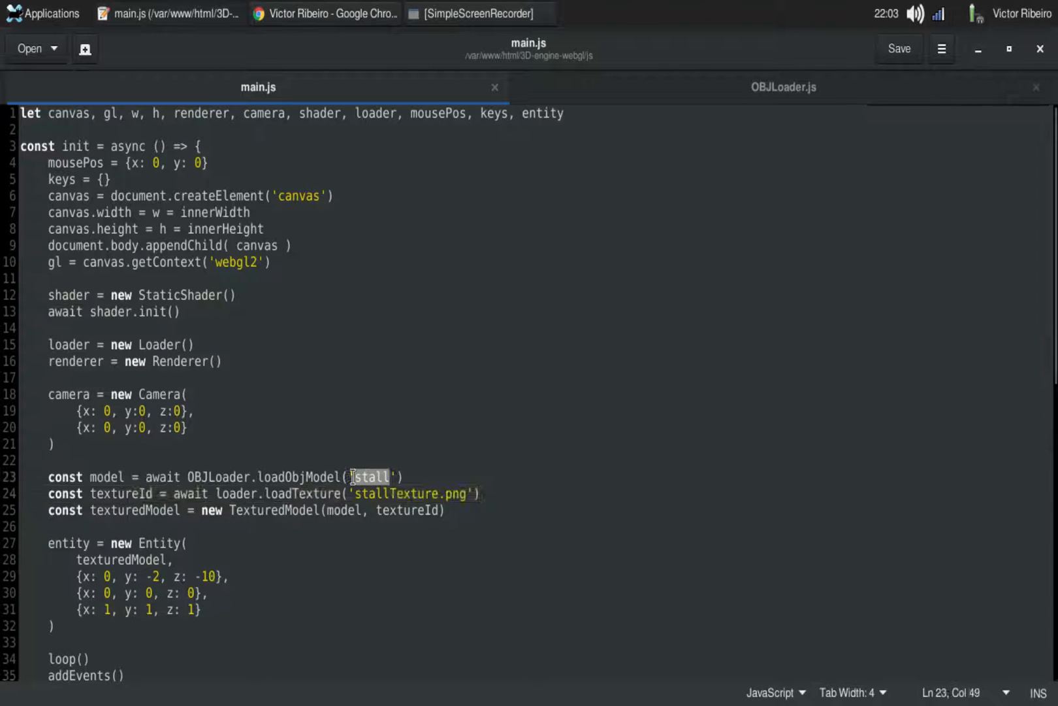
text(pirate)g)
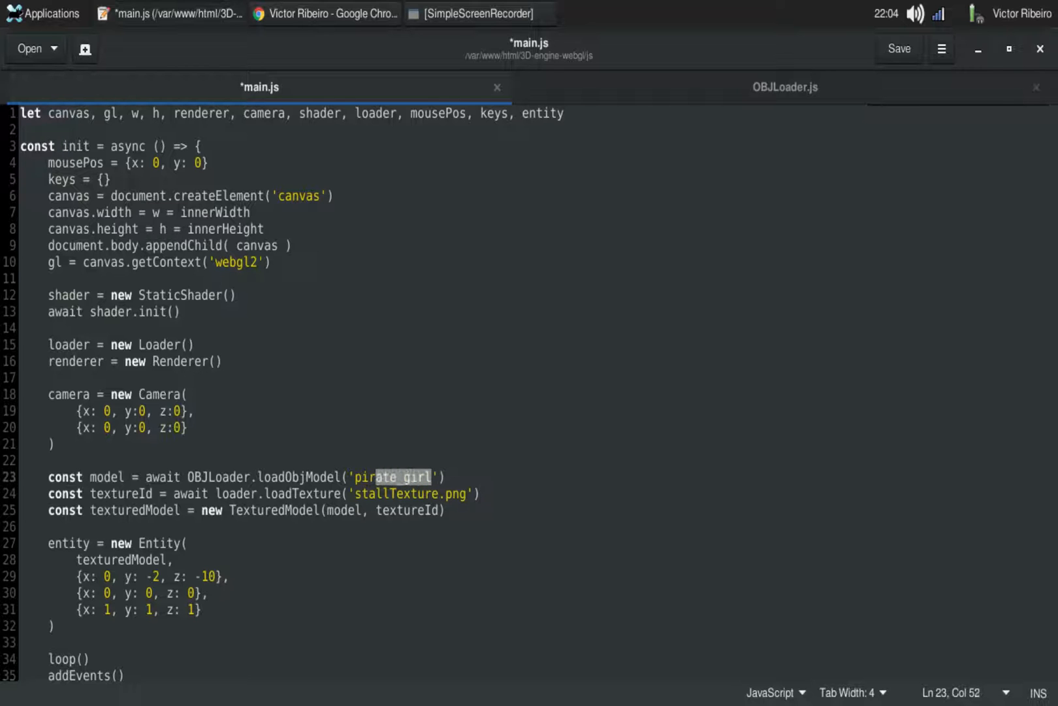
double_click(398, 492)
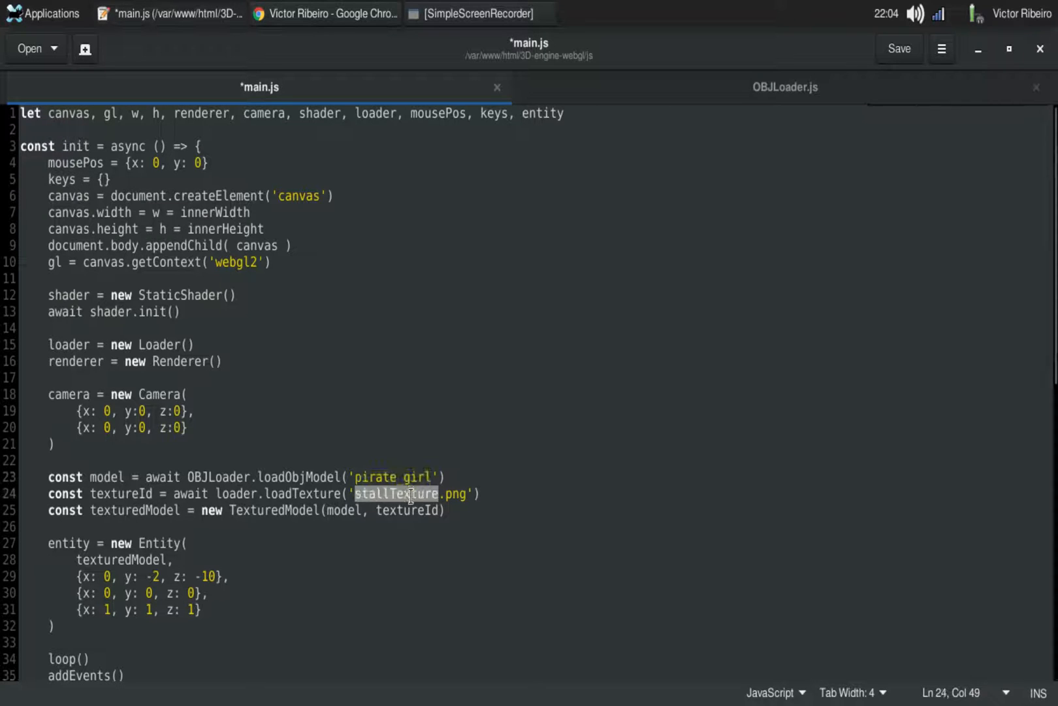
click(325, 14)
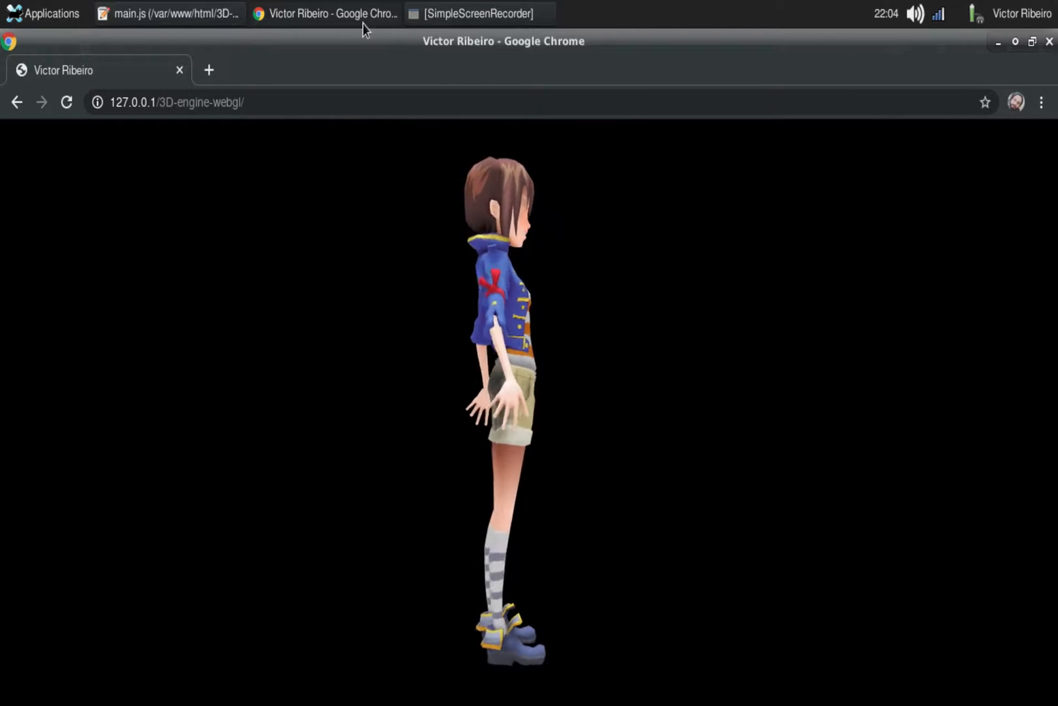
Step: Launch File Manager and browse into the project's js/shaders folder
click(167, 13)
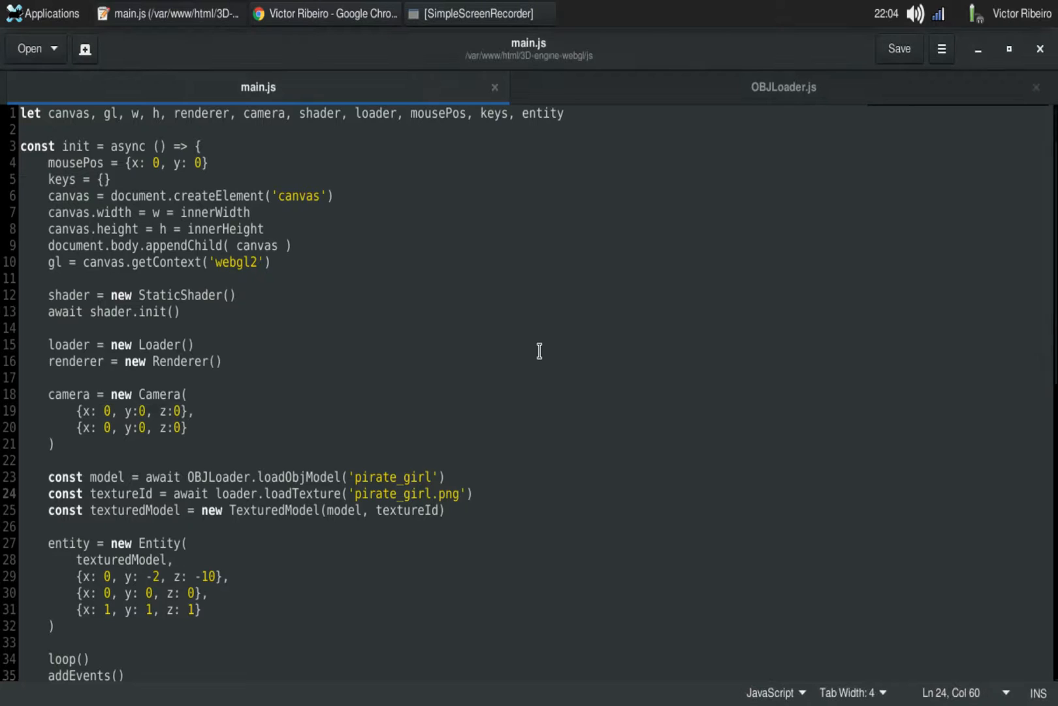
click(42, 13)
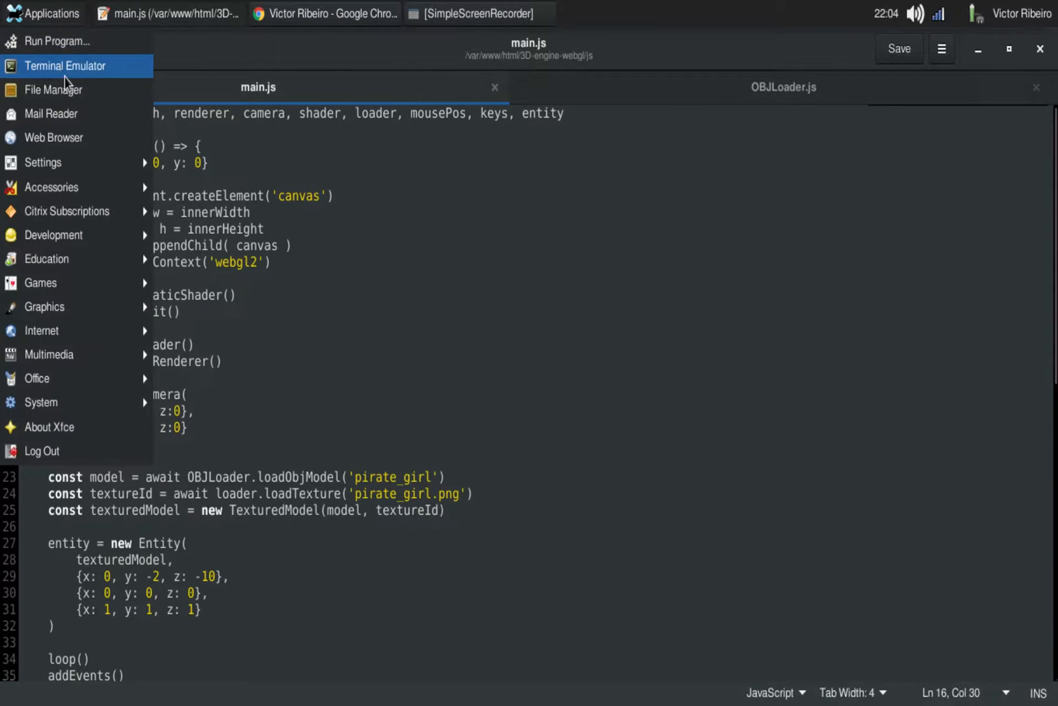
click(56, 90)
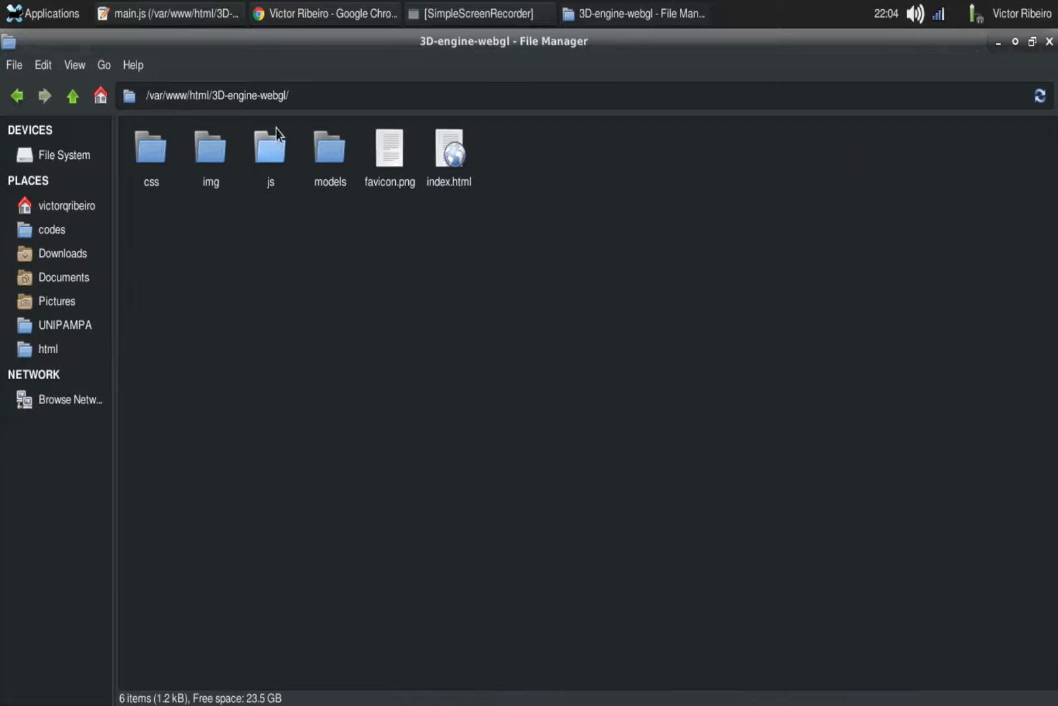
double_click(271, 150)
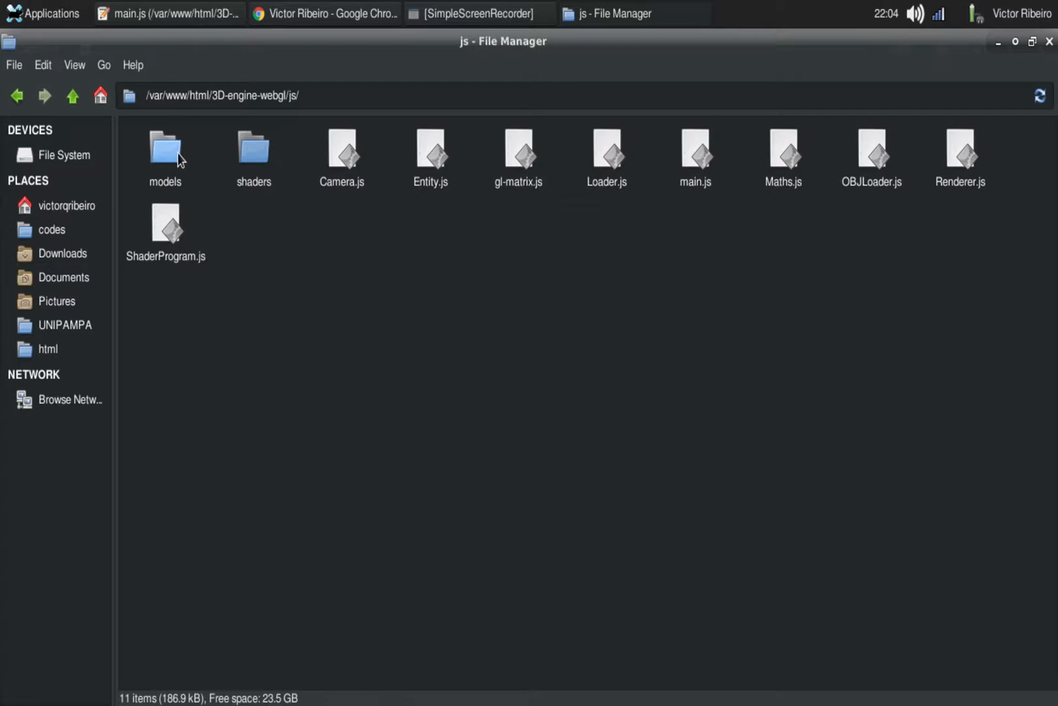
double_click(165, 149)
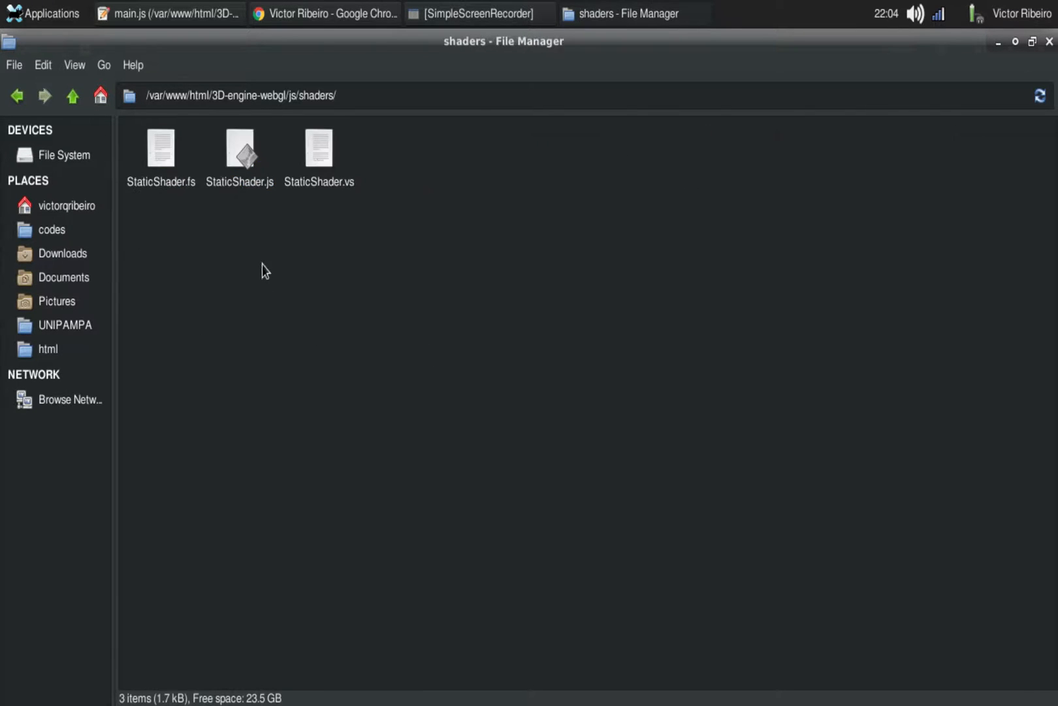
Step: Open StaticShader.vs in the text editor, then close the editor window
click(319, 147)
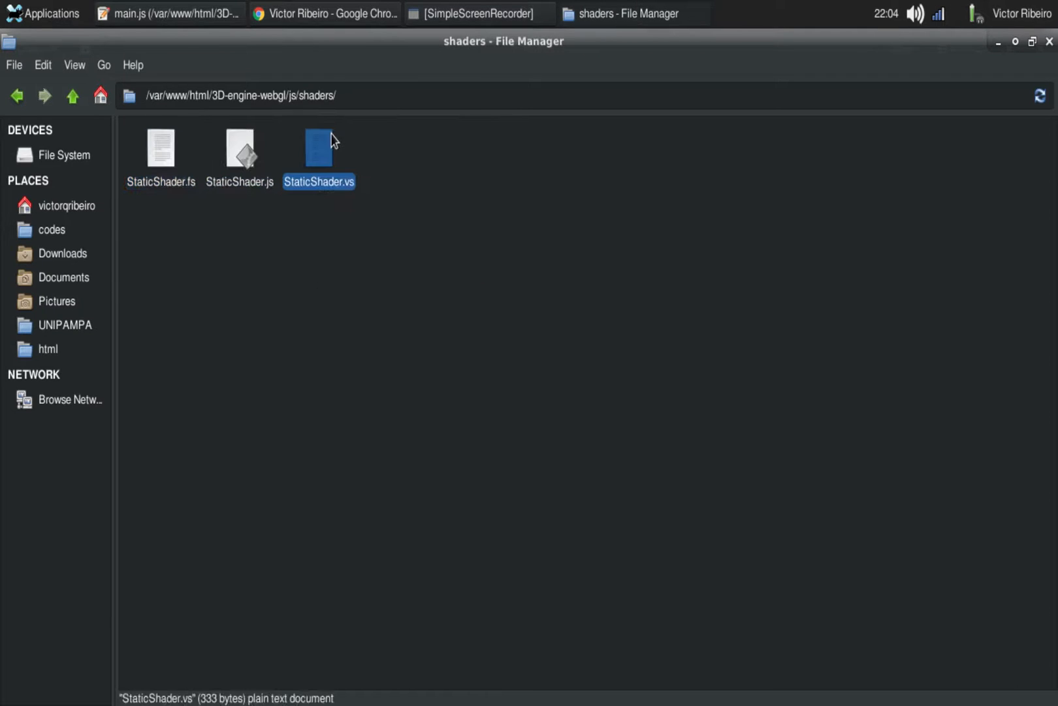
double_click(318, 147)
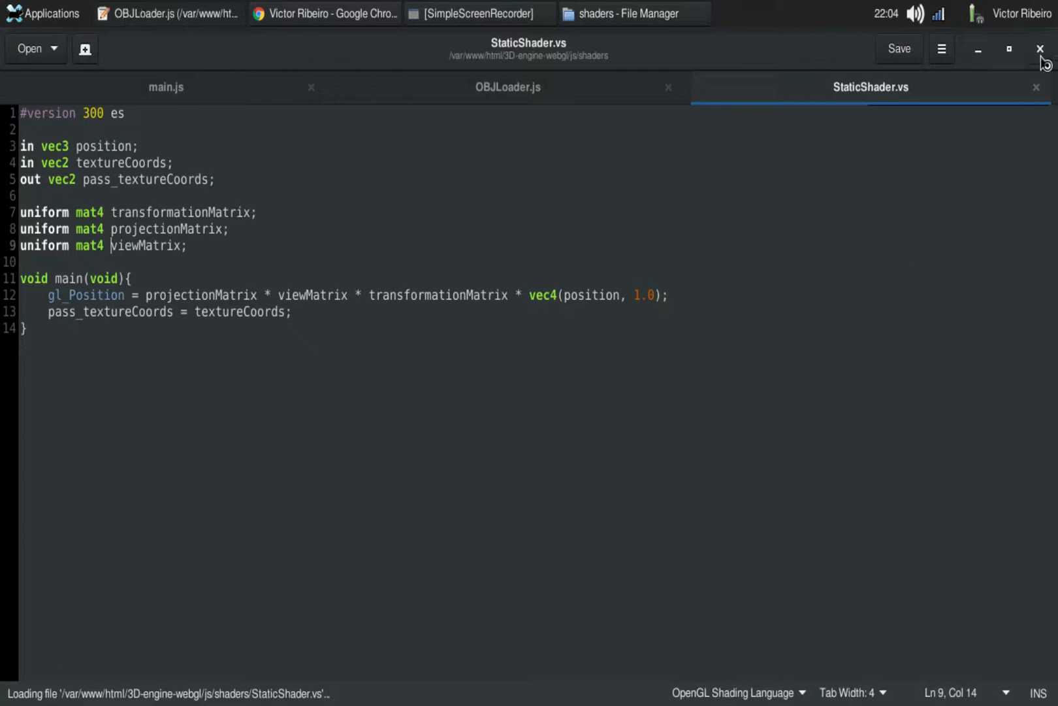
click(1040, 48)
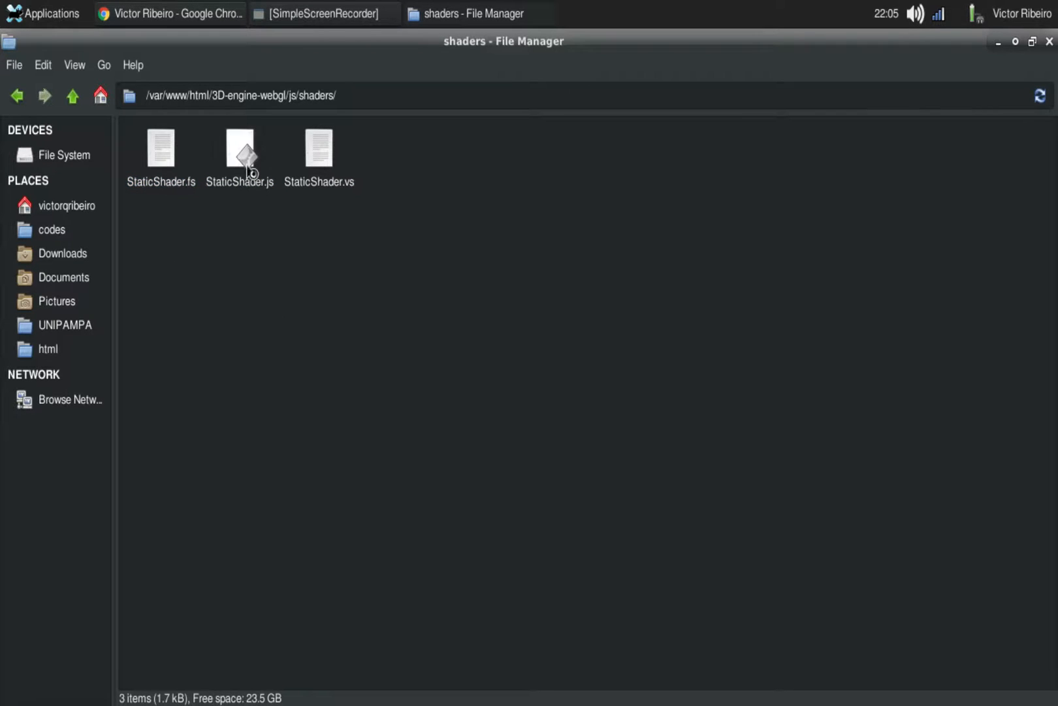
double_click(161, 147)
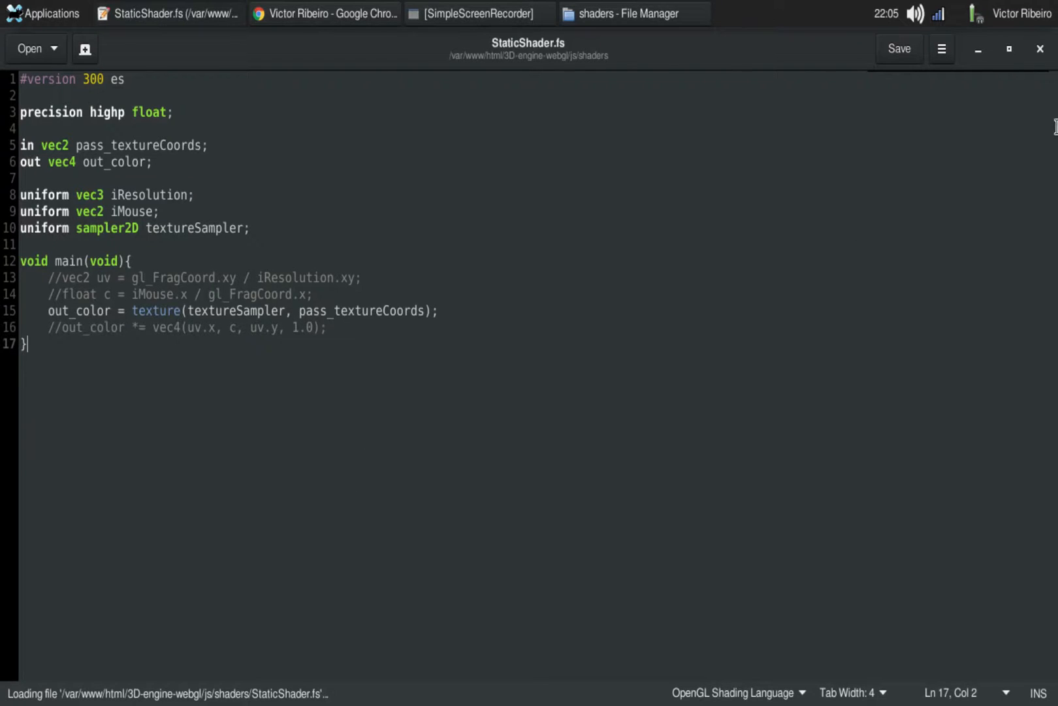
double_click(148, 196)
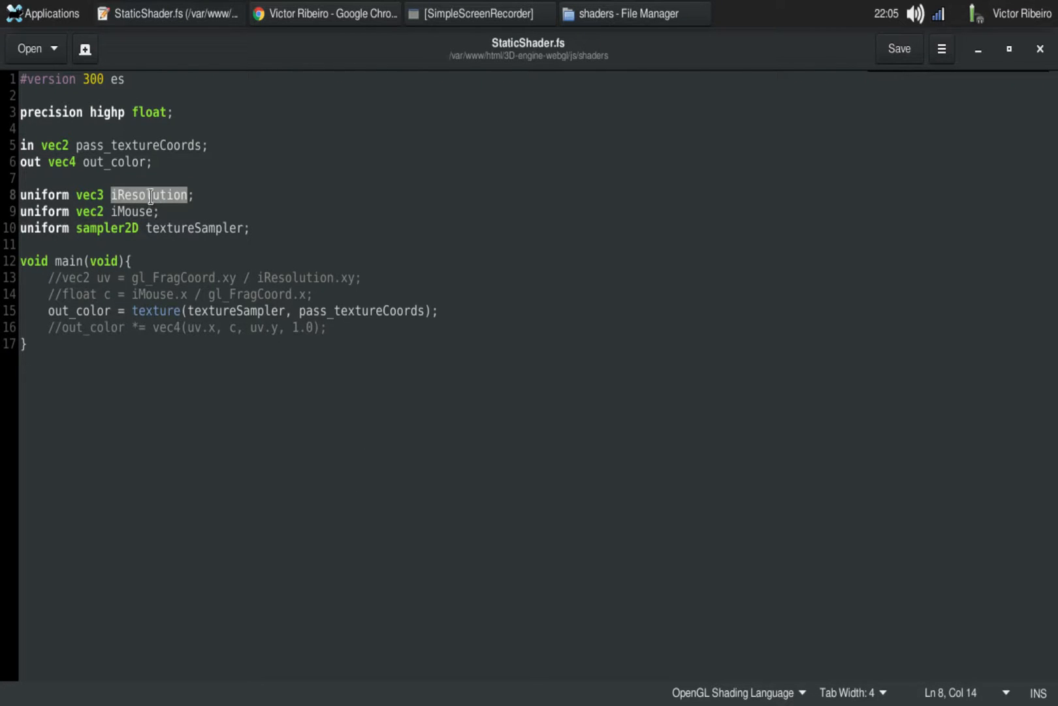
double_click(134, 211)
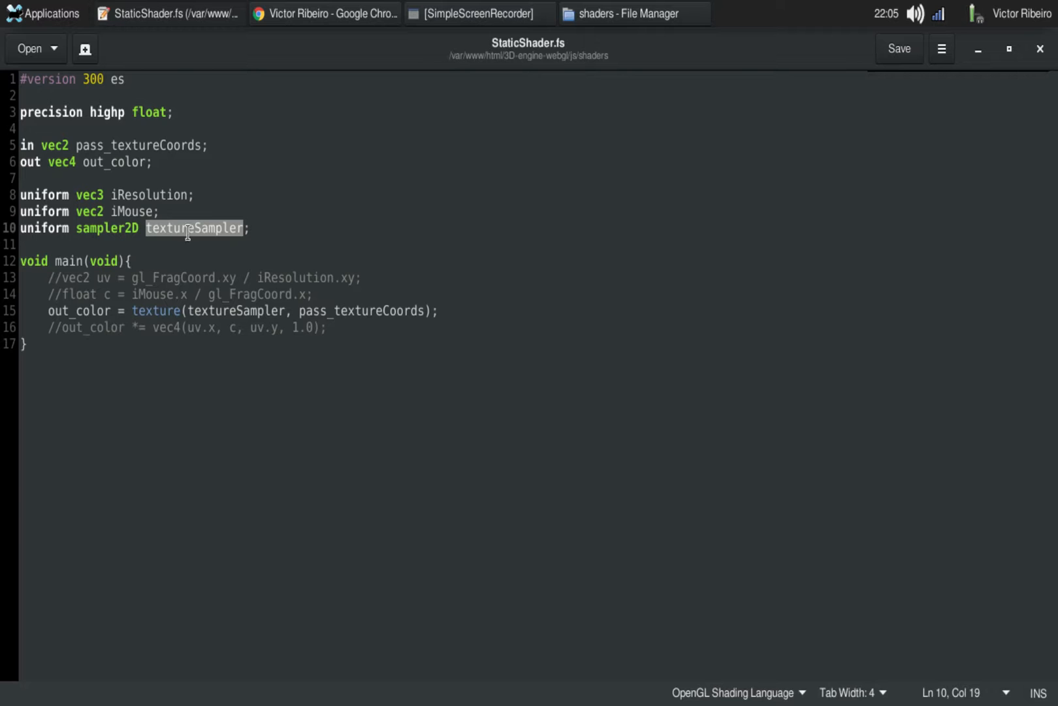
mouse_move(380, 289)
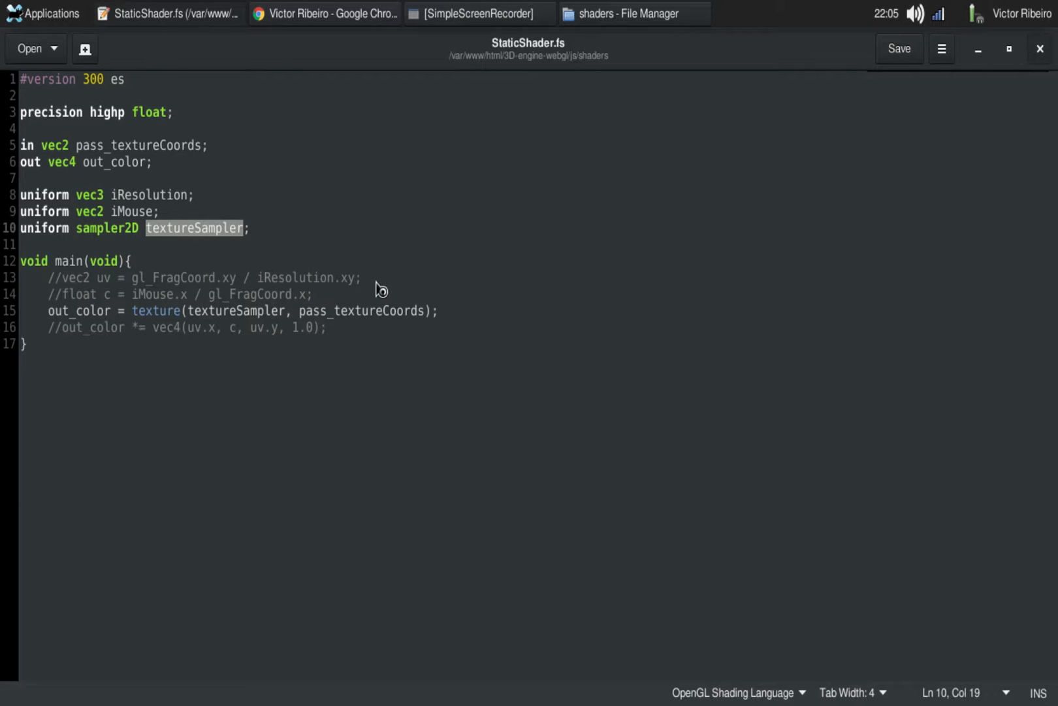
click(631, 13)
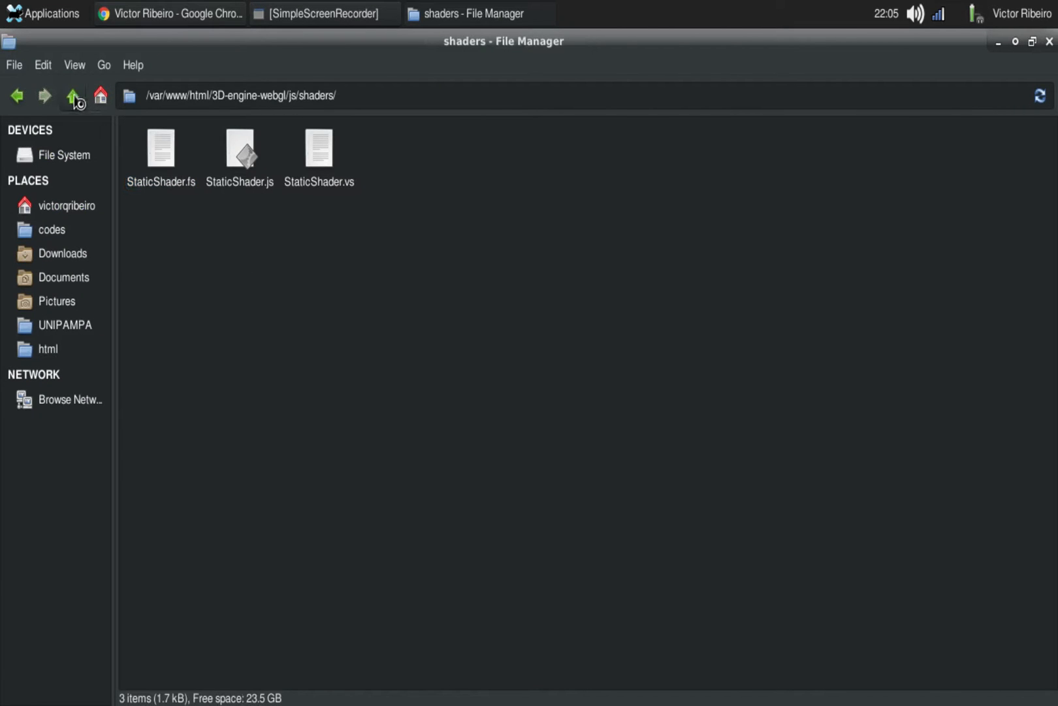
Step: Go up to the js folder, then bring Chrome's pirate girl render forward
click(73, 95)
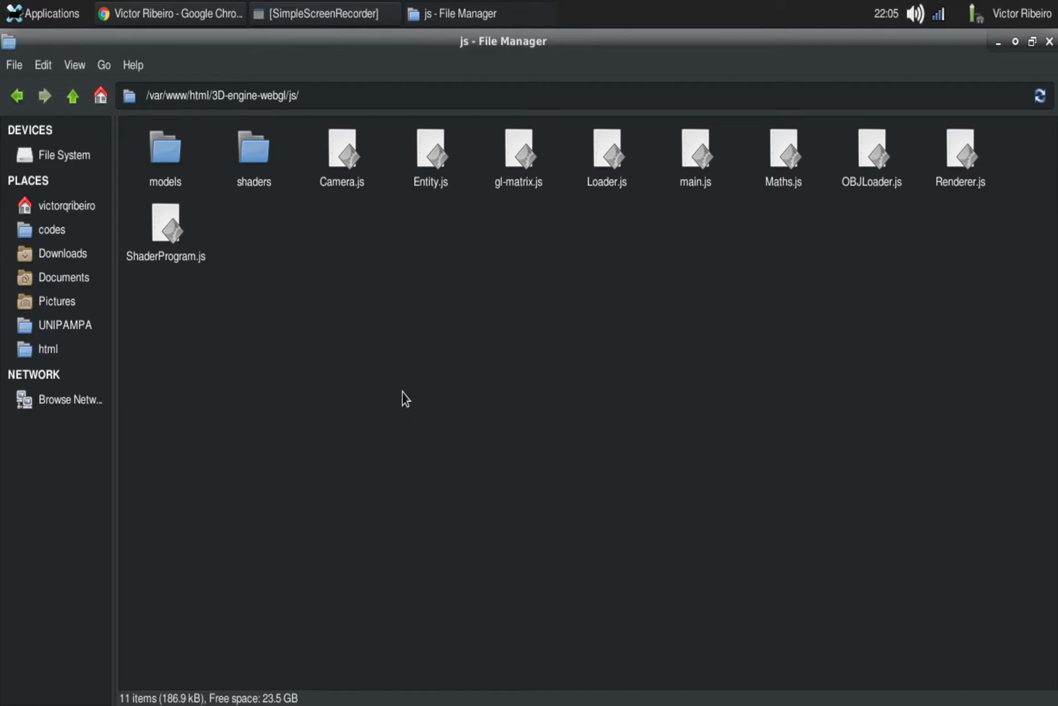
click(169, 13)
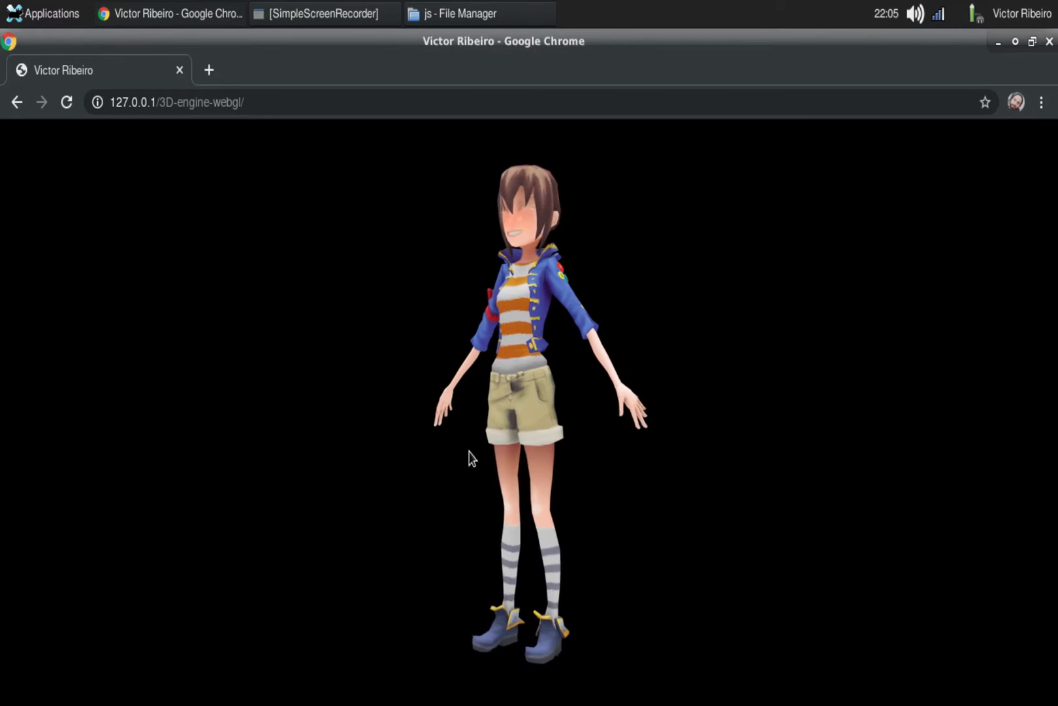